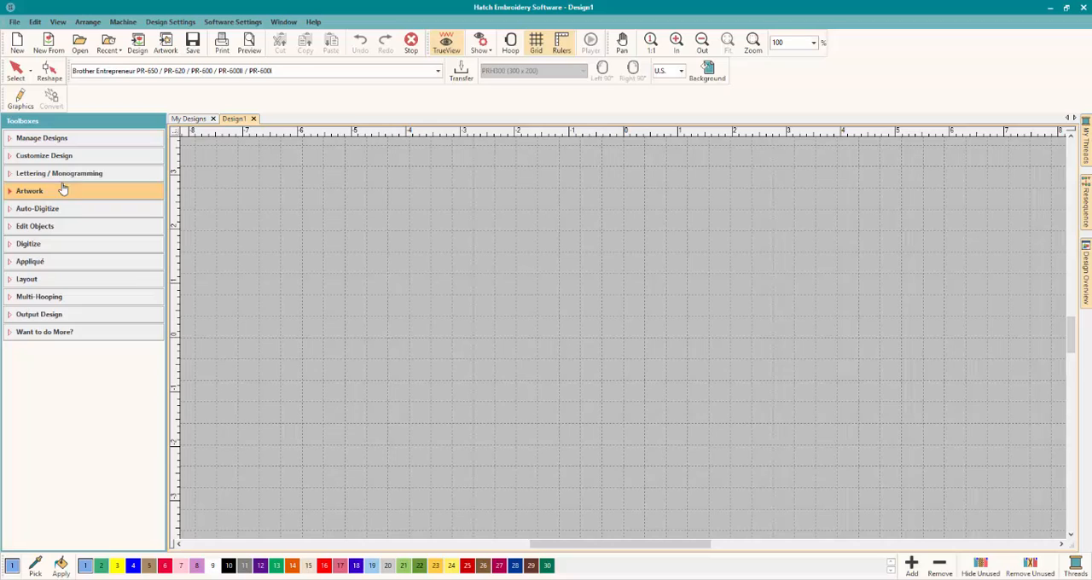
# Create a Lettering object reading 'OML' in the Block2 font.
pyautogui.click(59, 173)
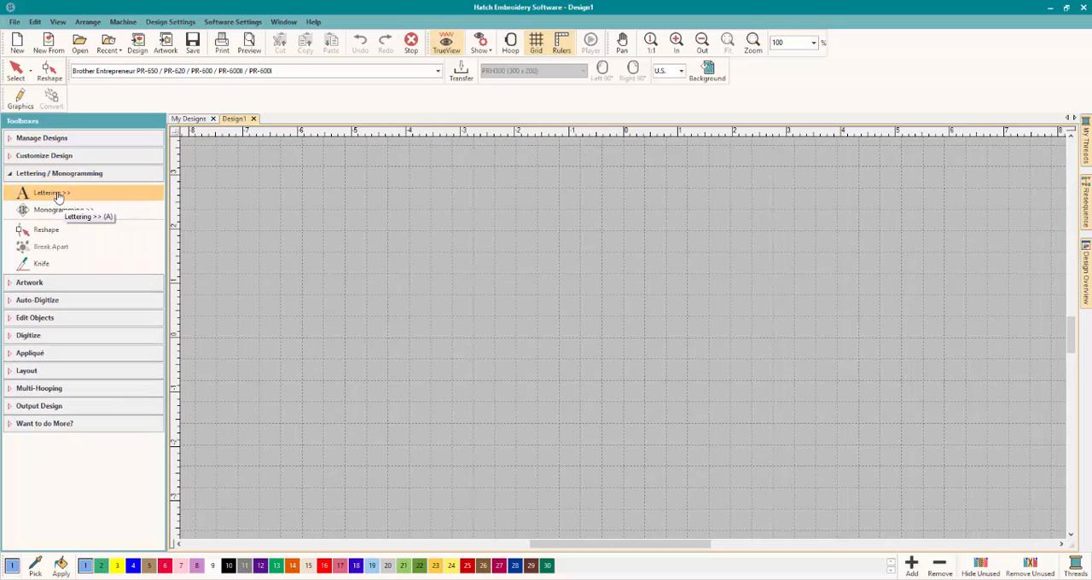
pyautogui.click(51, 193)
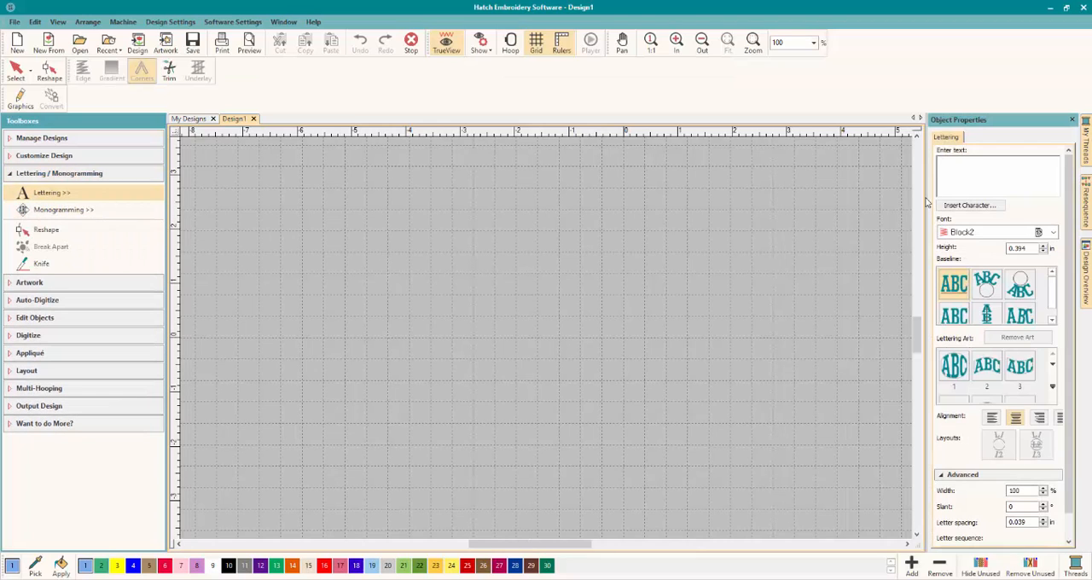
pyautogui.click(997, 175)
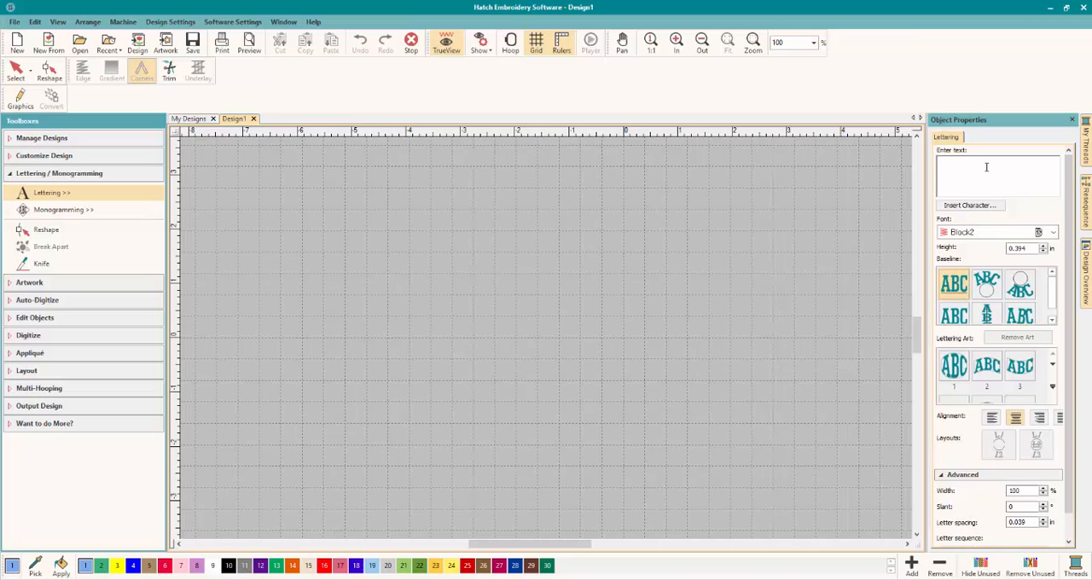
pyautogui.write('OML')
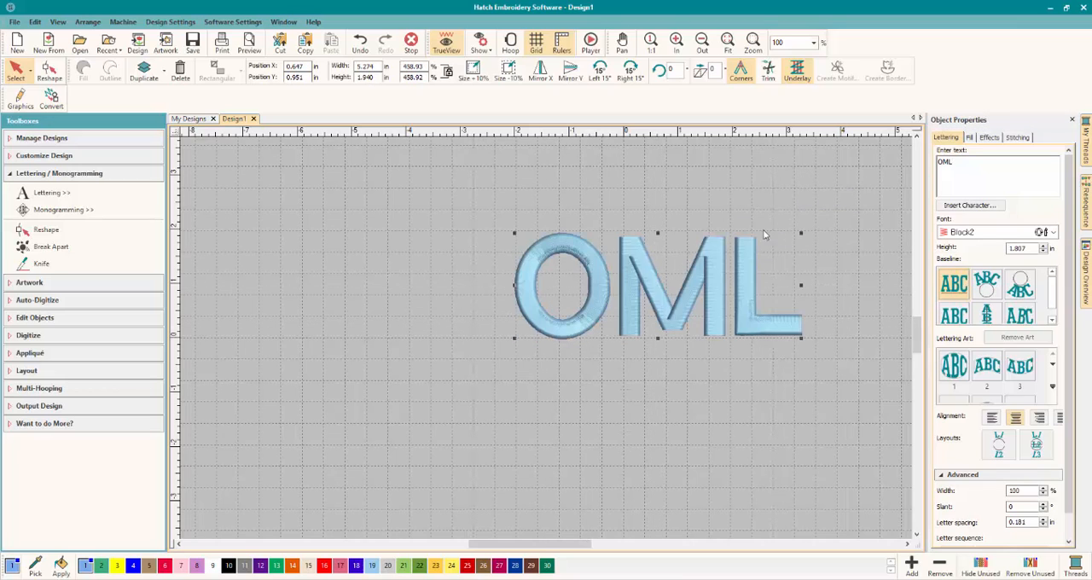
# Drag the OML lettering leftward toward the middle of the design.
pyautogui.moveTo(657, 286); pyautogui.dragTo(546, 303)
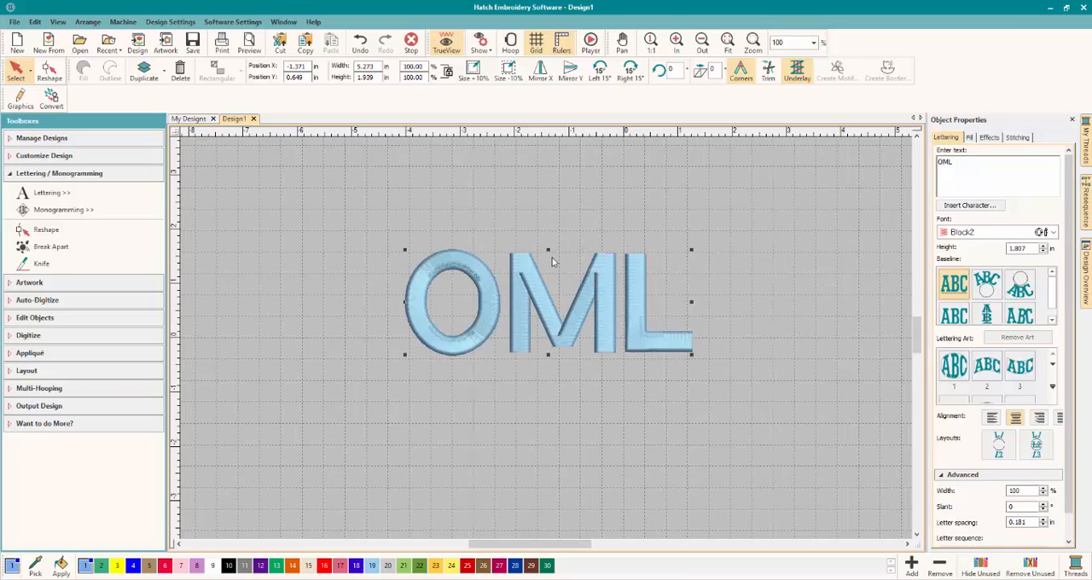
pyautogui.click(1054, 232)
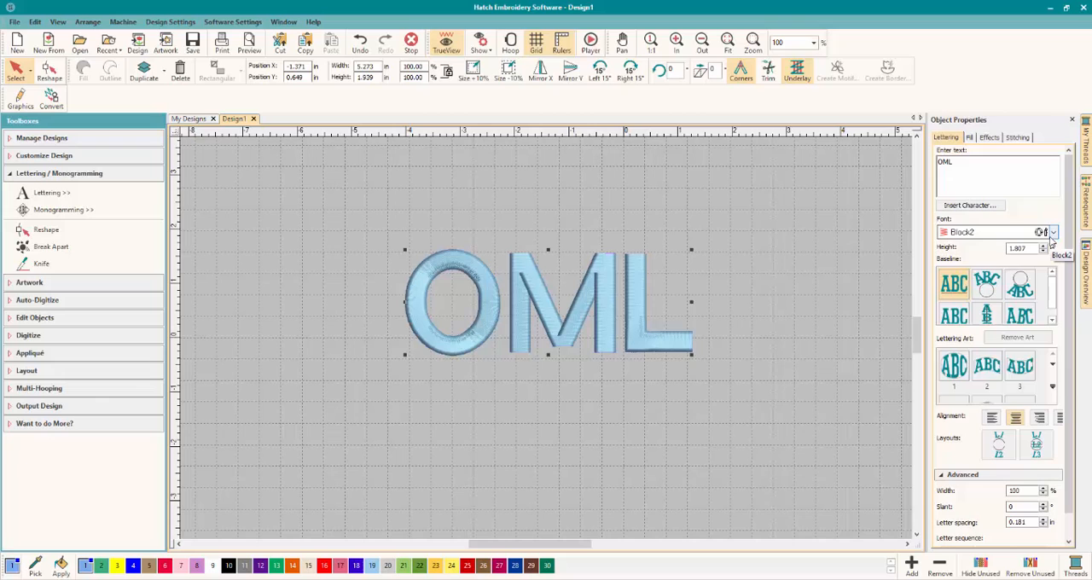
# Open the font list and scroll to the Anaconda script font.
pyautogui.click(1053, 232)
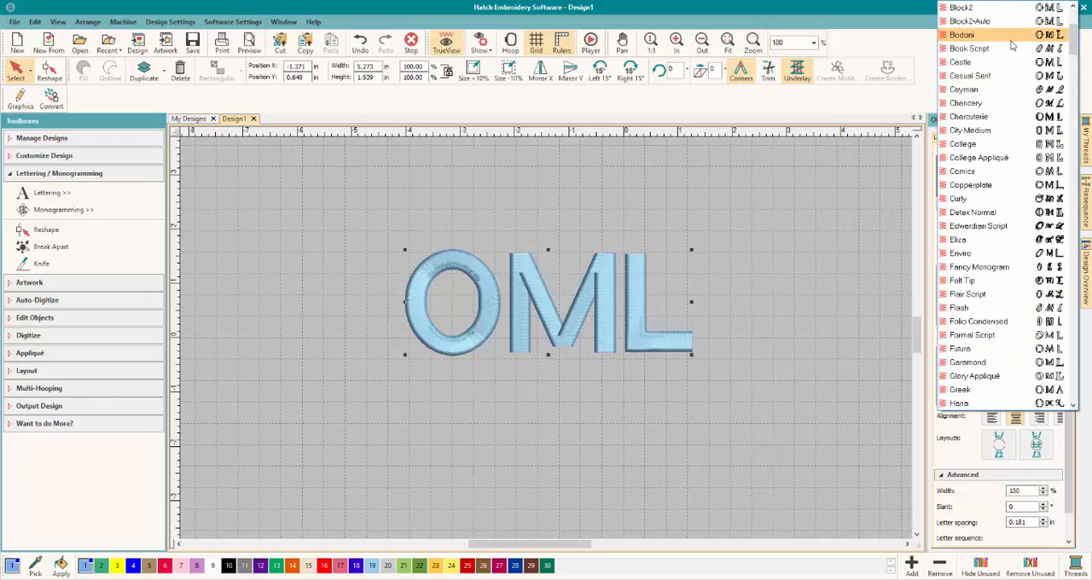
pyautogui.scroll(3)
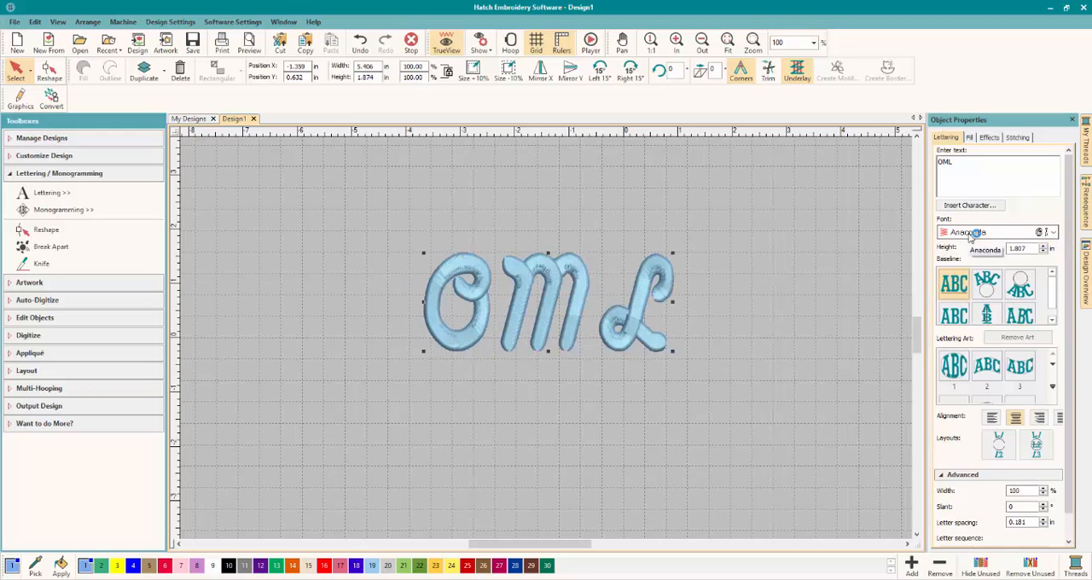
# Cycle the OML lettering through Antique Rose, Arnold and Blacklight, reaching Cayman.
pyautogui.click(989, 249)
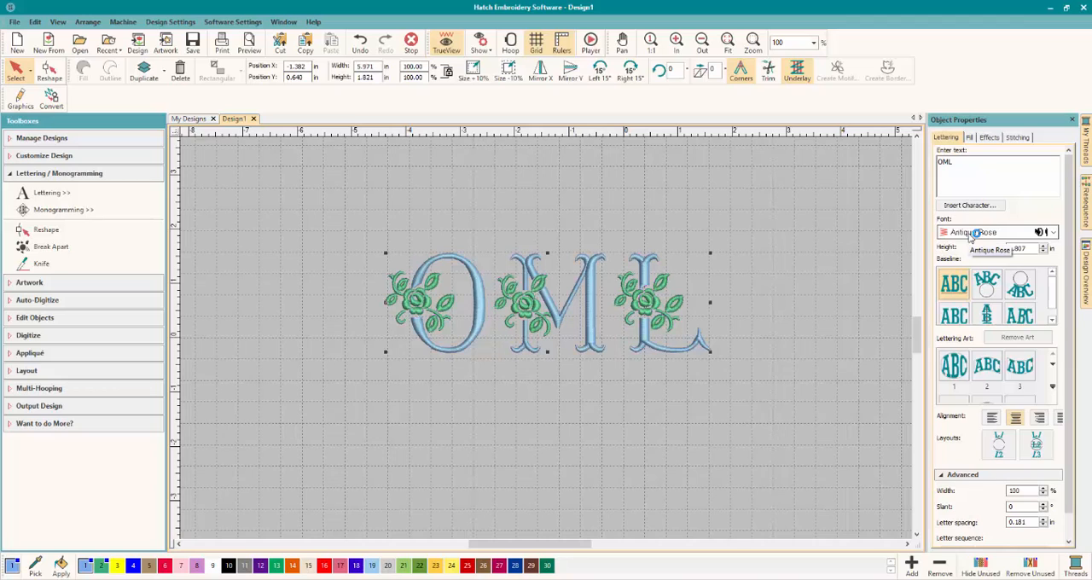
pyautogui.click(981, 232)
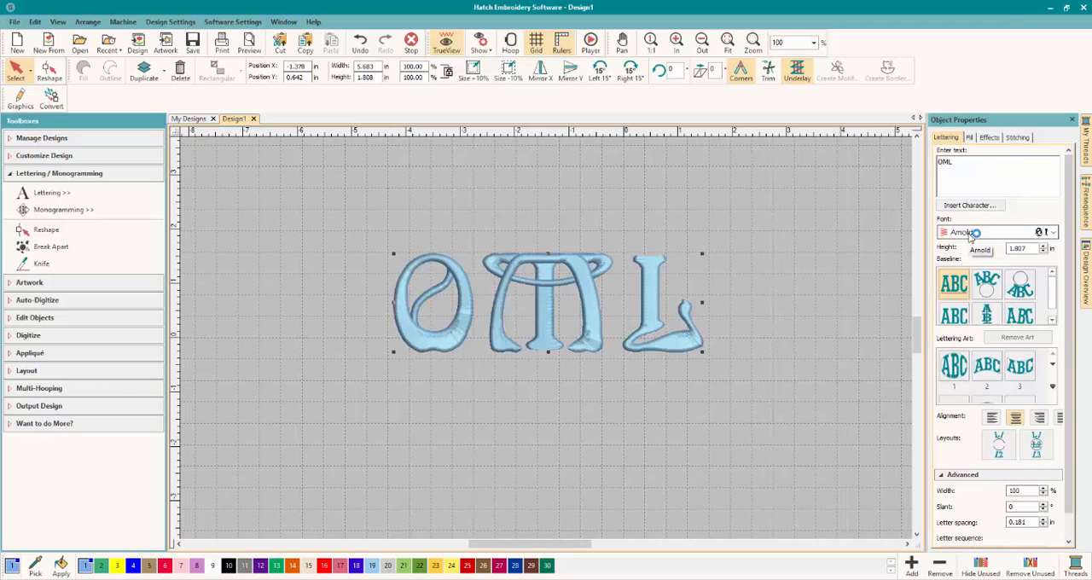
pyautogui.click(964, 232)
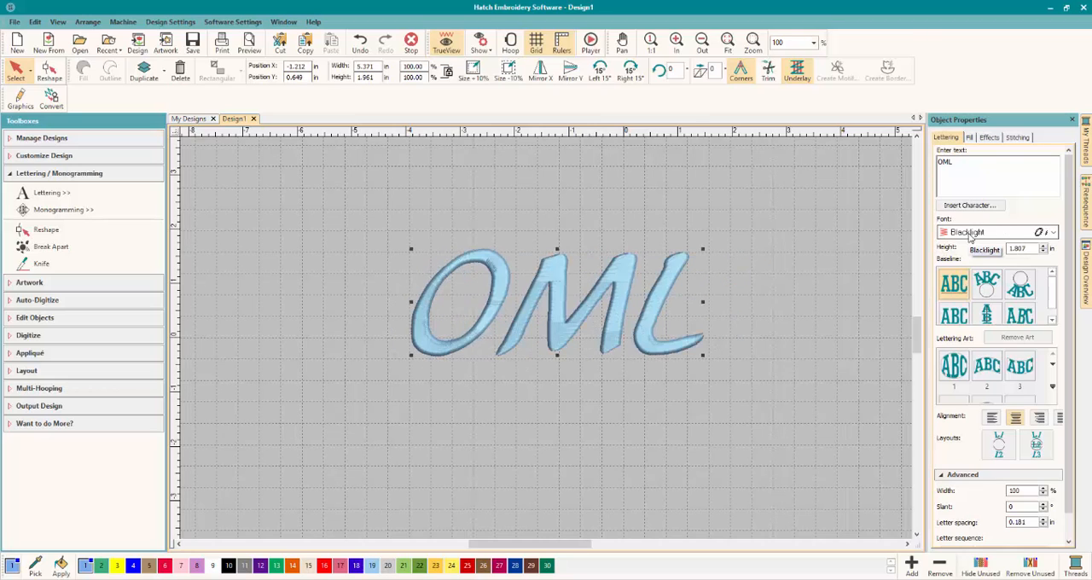
pyautogui.click(969, 232)
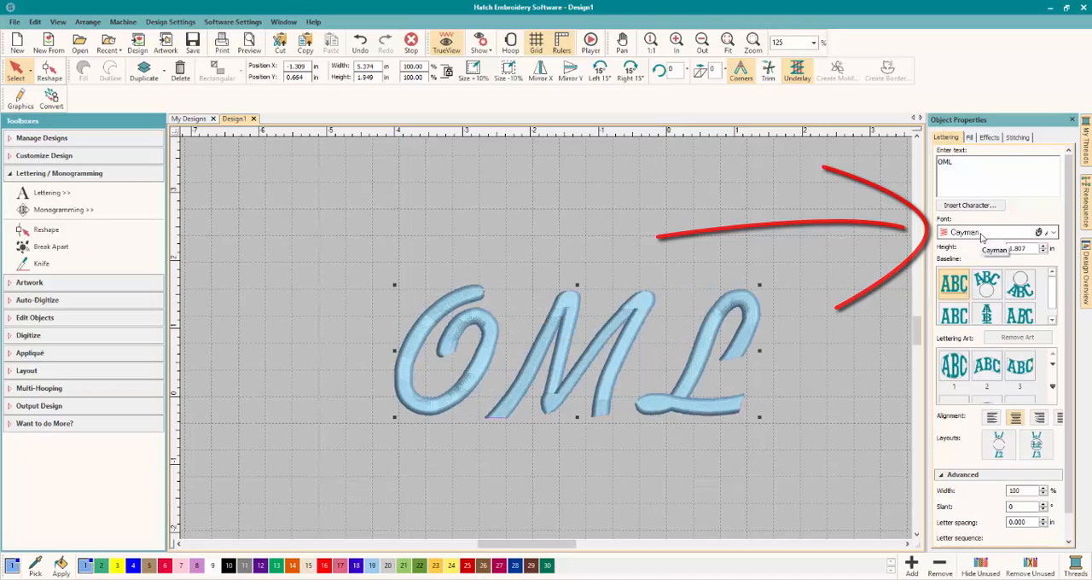
# Preview City Medium and Copperplate, then pick Microscan from the font list.
pyautogui.click(990, 232)
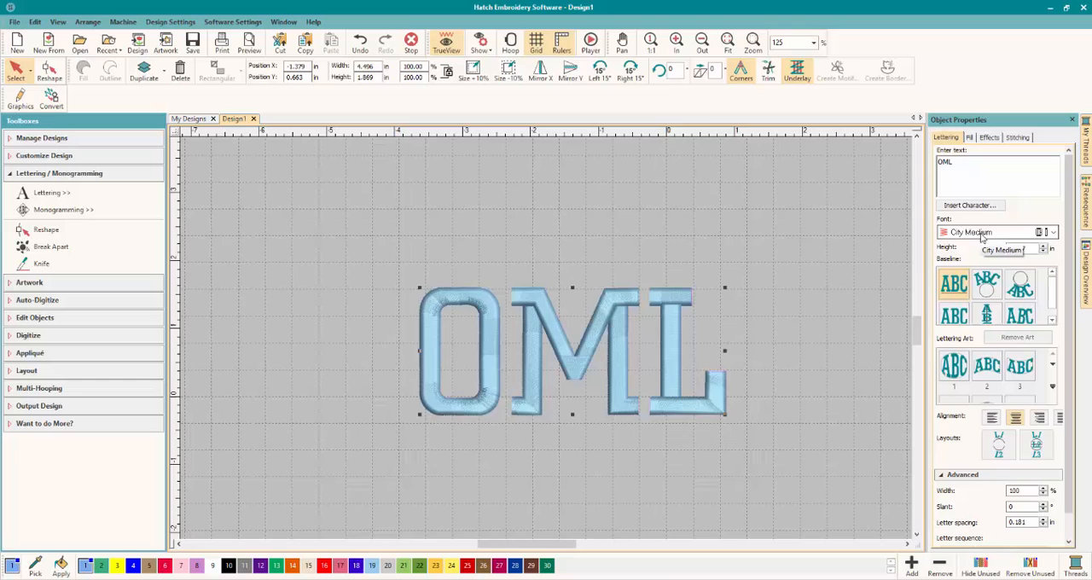
pyautogui.click(989, 232)
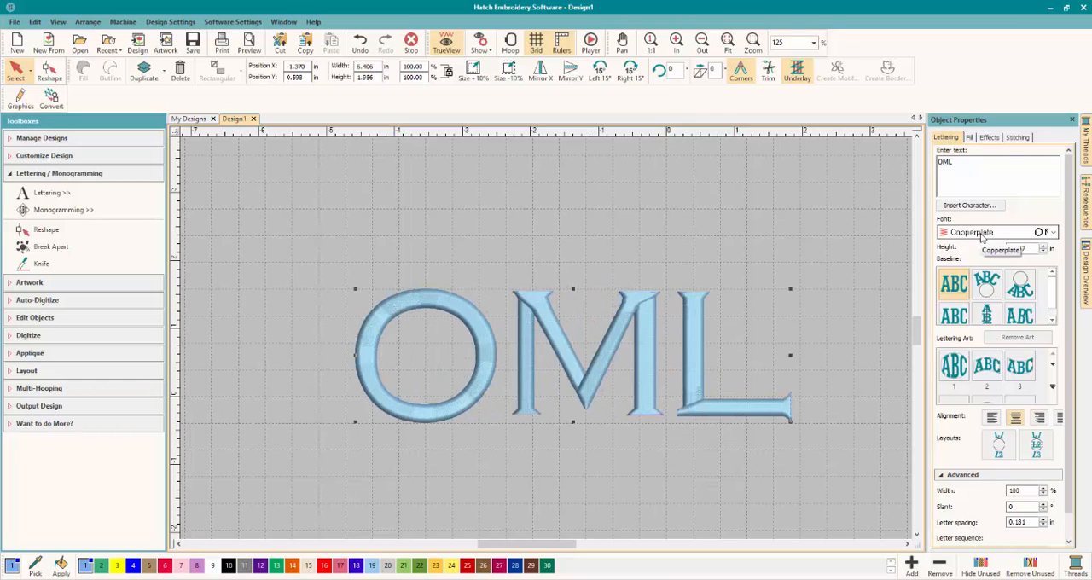
pyautogui.click(994, 232)
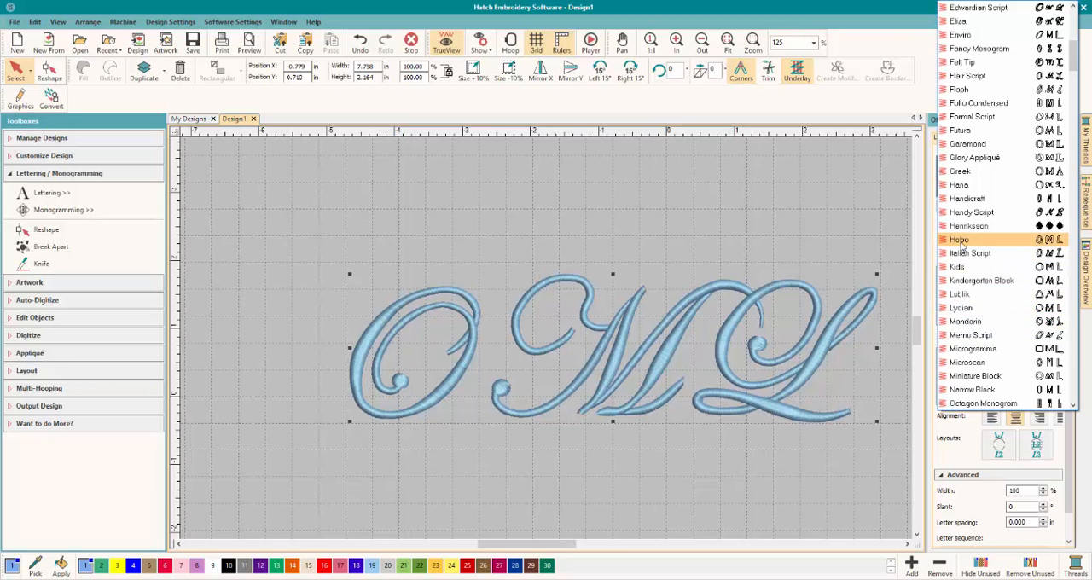
pyautogui.click(959, 239)
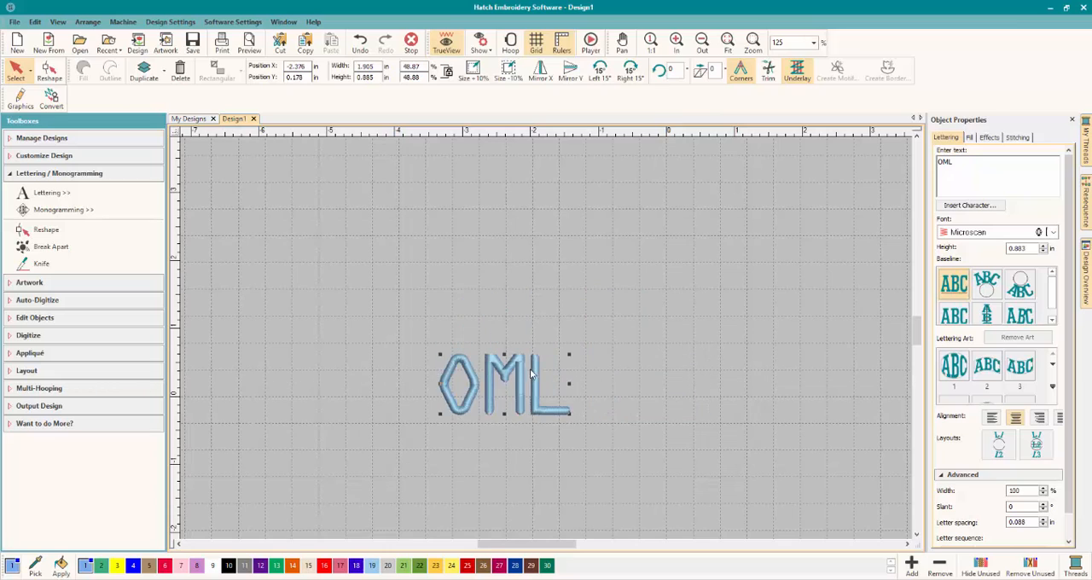
# Zoom in and preview Old English, POINT MONOGRAM, Run Block and Script1.
pyautogui.moveTo(503, 384); pyautogui.dragTo(555, 341)
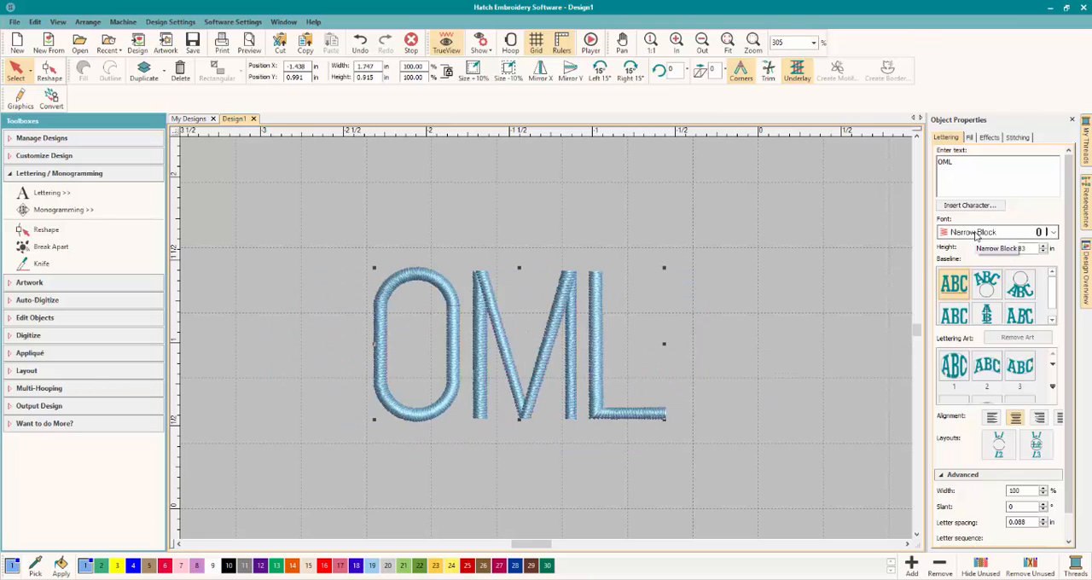
pyautogui.click(994, 232)
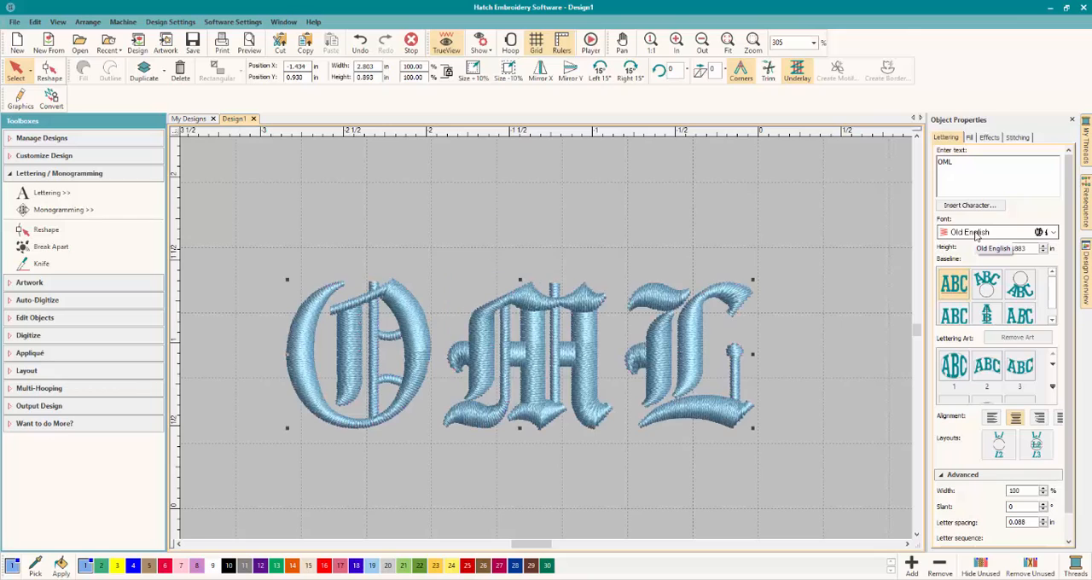
pyautogui.click(994, 232)
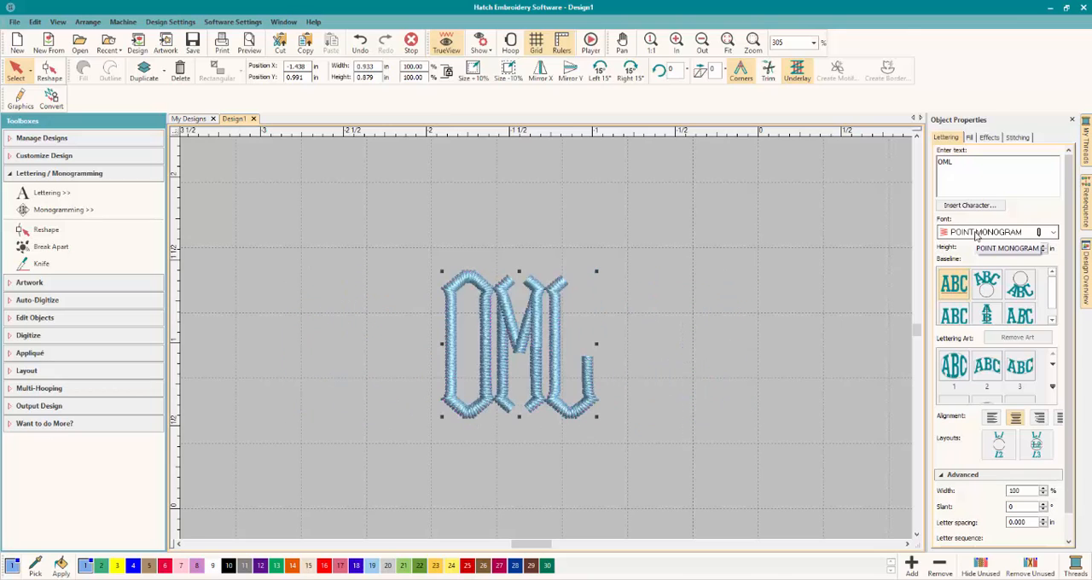
pyautogui.click(998, 232)
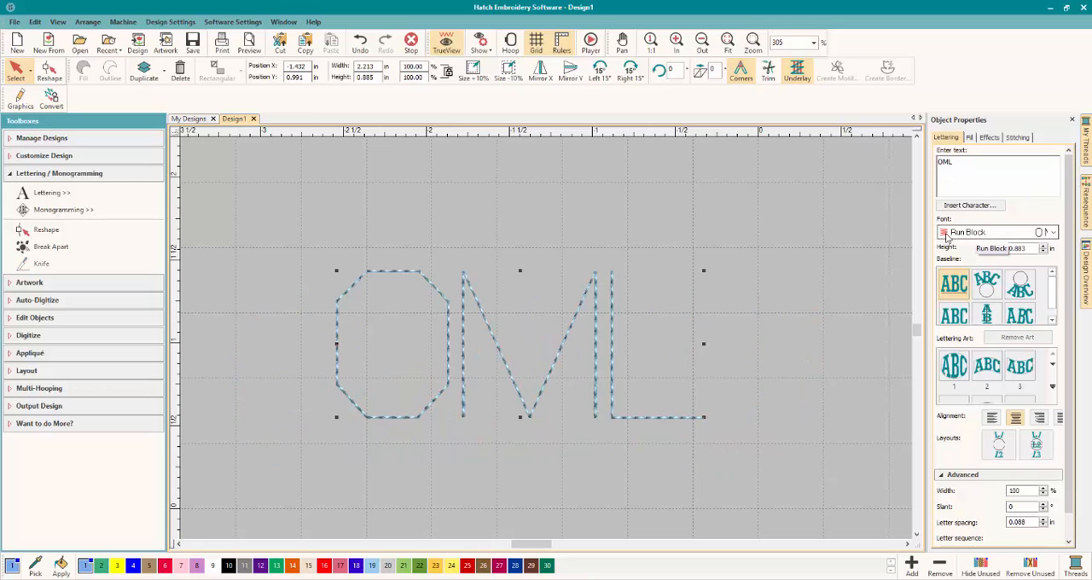
pyautogui.click(981, 232)
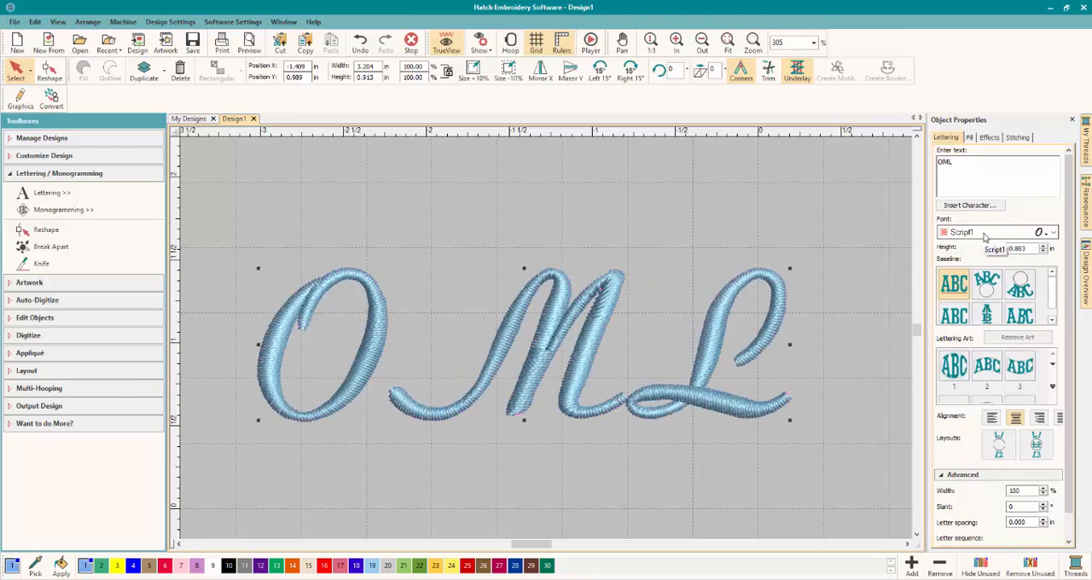
# Preview Seal Monogram, Small Block2 and Swiss, settling on Times Roman.
pyautogui.click(996, 232)
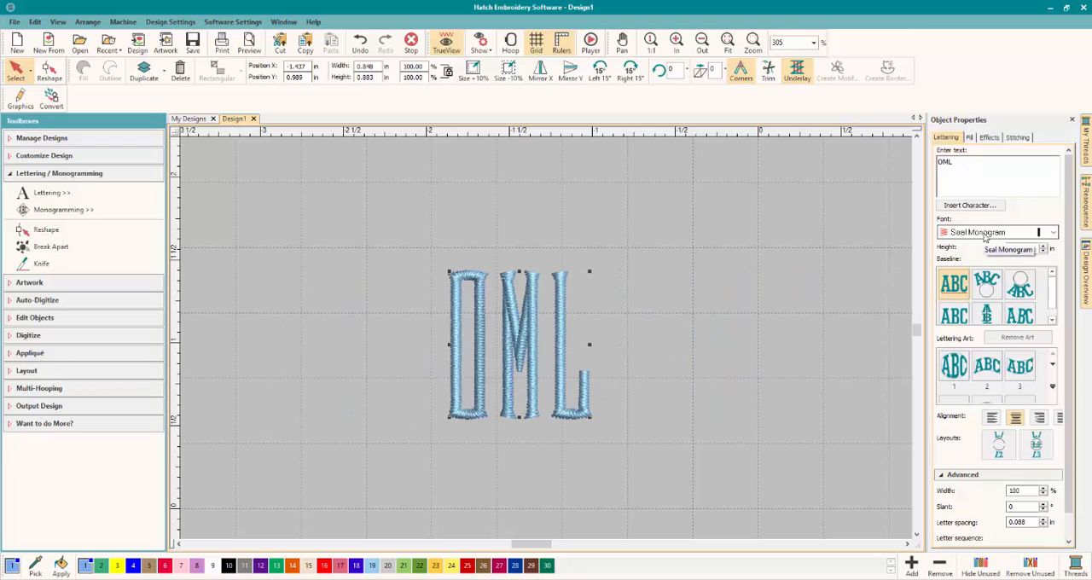
pyautogui.click(1009, 248)
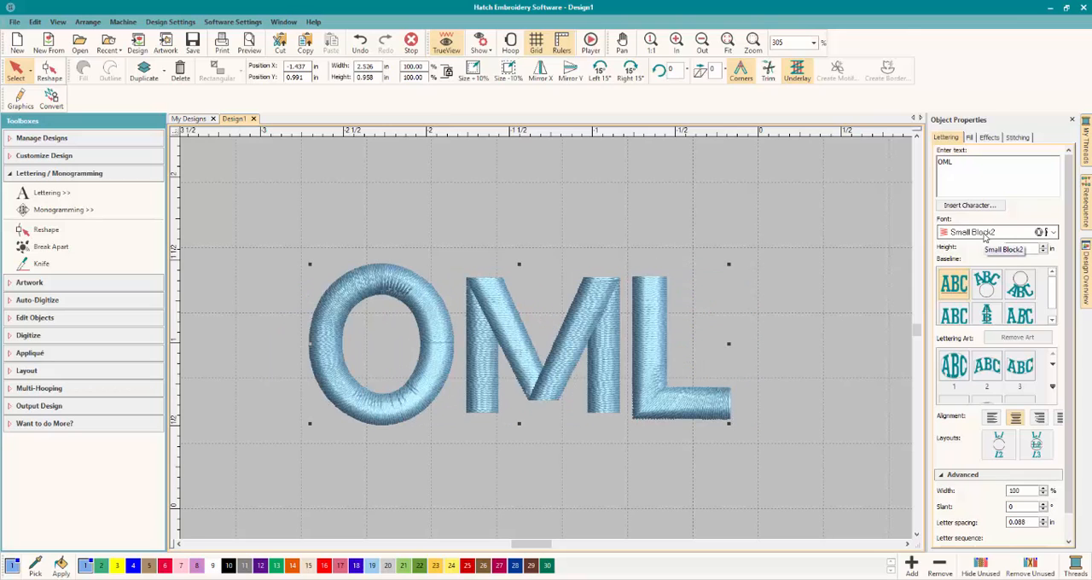
pyautogui.click(1003, 248)
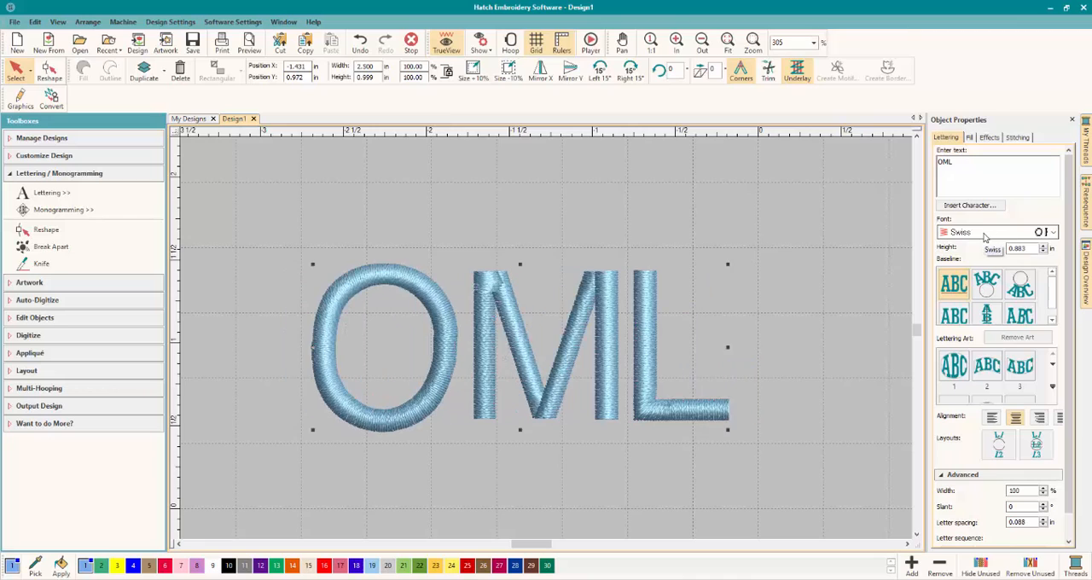
pyautogui.click(998, 232)
pyautogui.write('Times Roman')
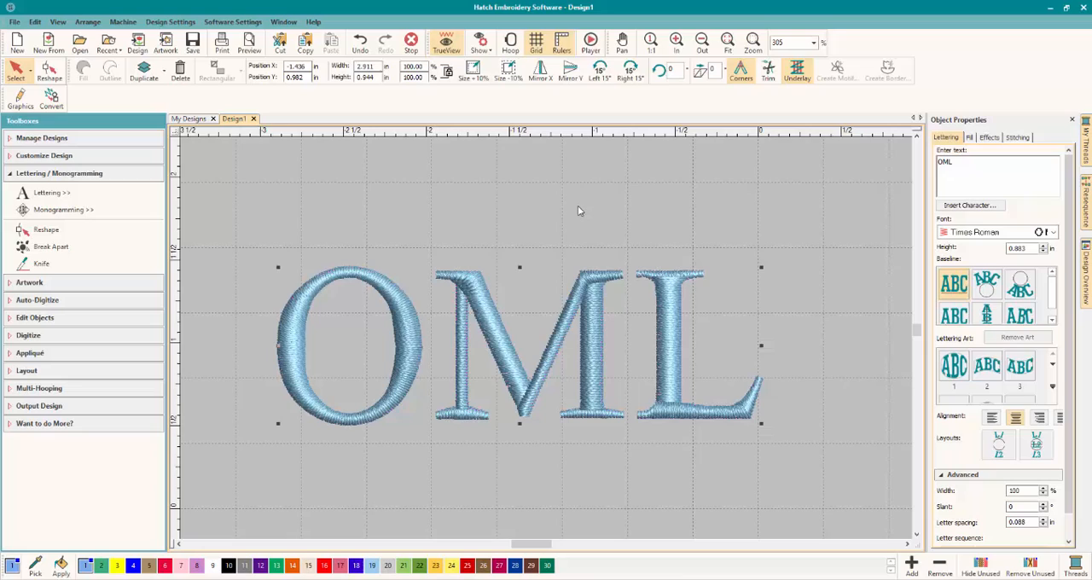
pyautogui.moveTo(602, 199)
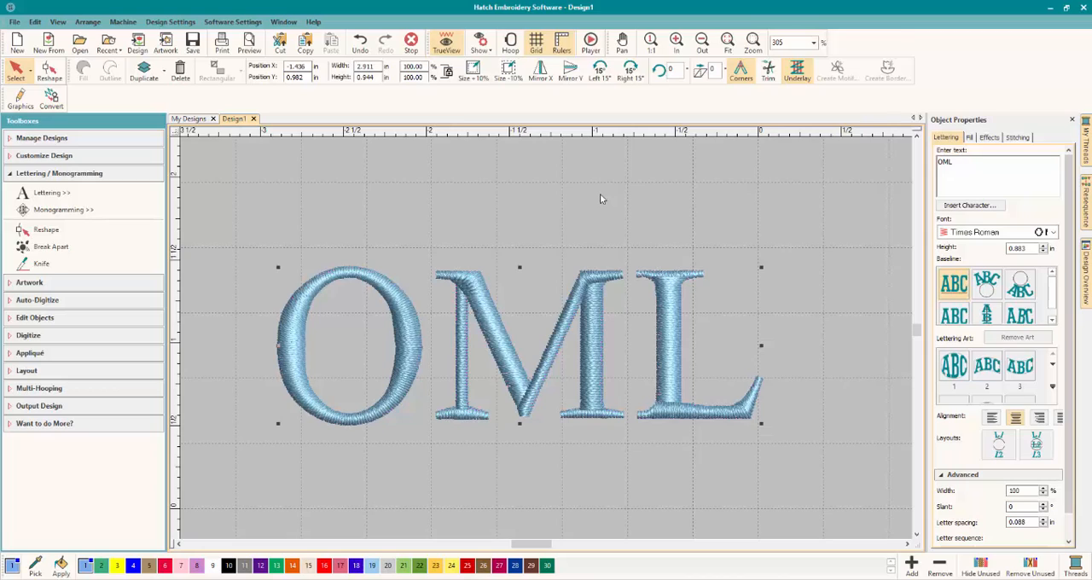
pyautogui.moveTo(543, 239)
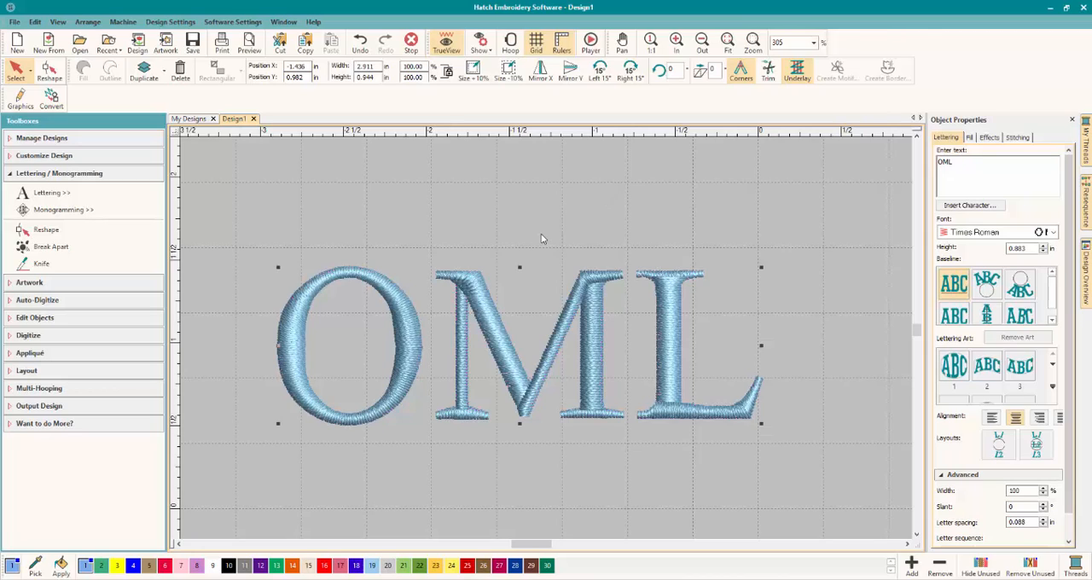